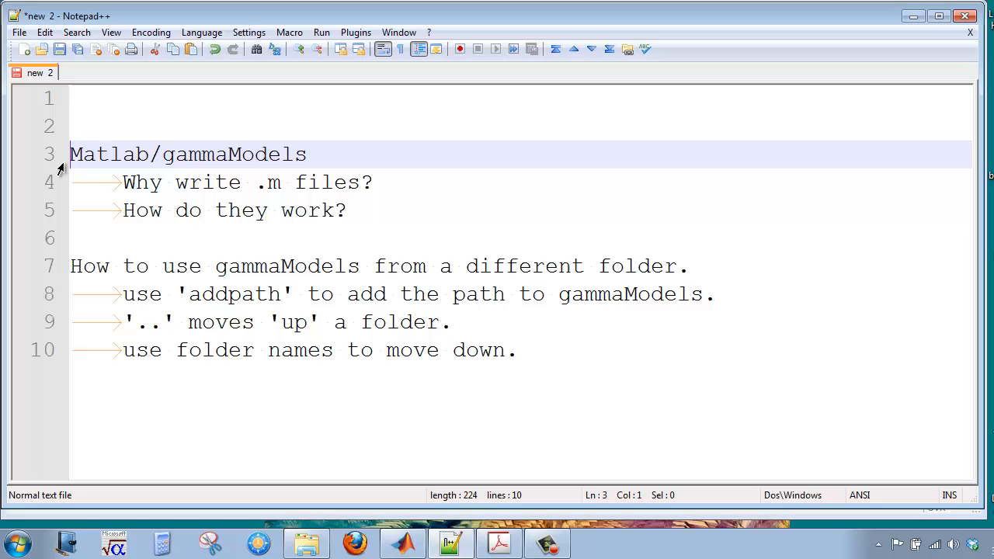
pyautogui.moveTo(90, 180)
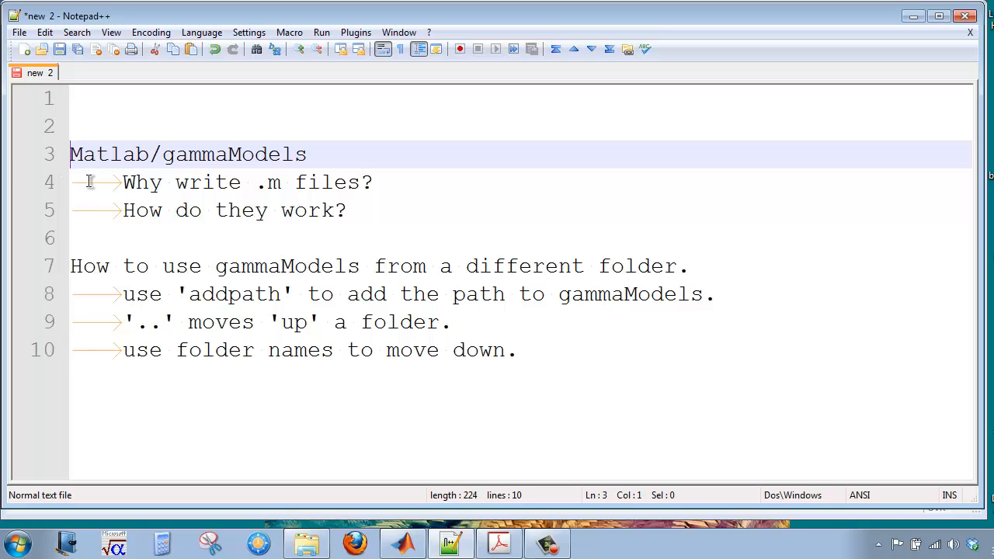
# - Navigate from the notes into chethermo > Matlab and make gammaModels the current folder
pyautogui.click(122, 182)
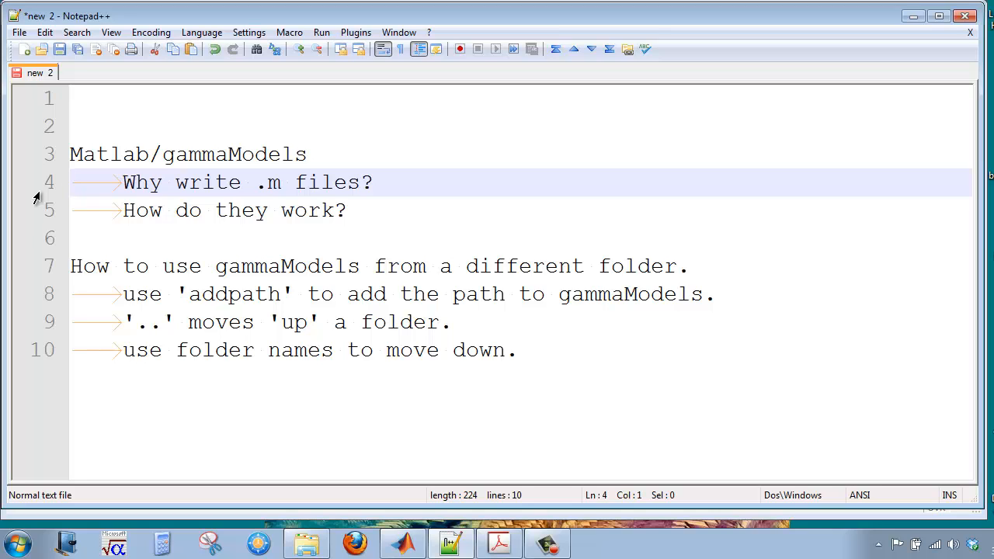
pyautogui.press('Down')
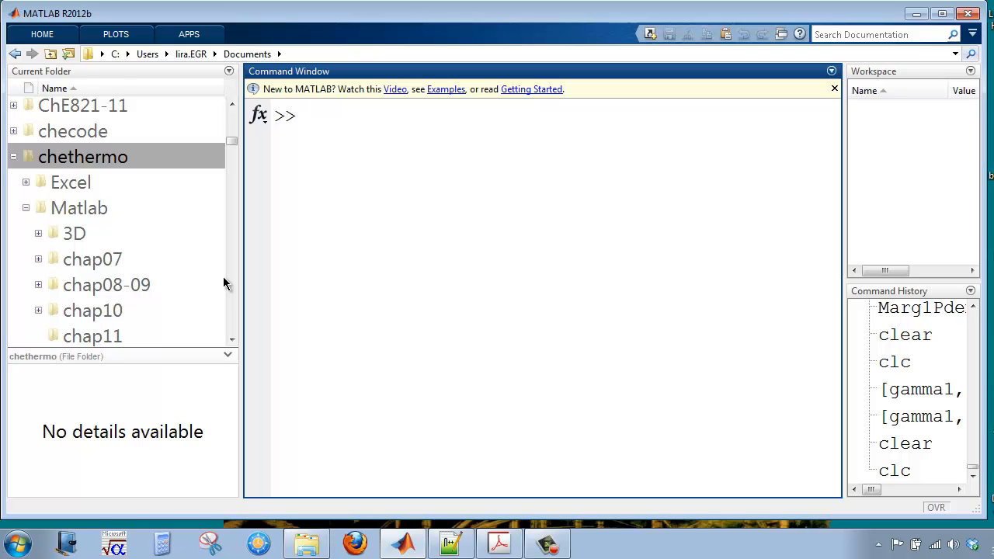
pyautogui.moveTo(118, 261)
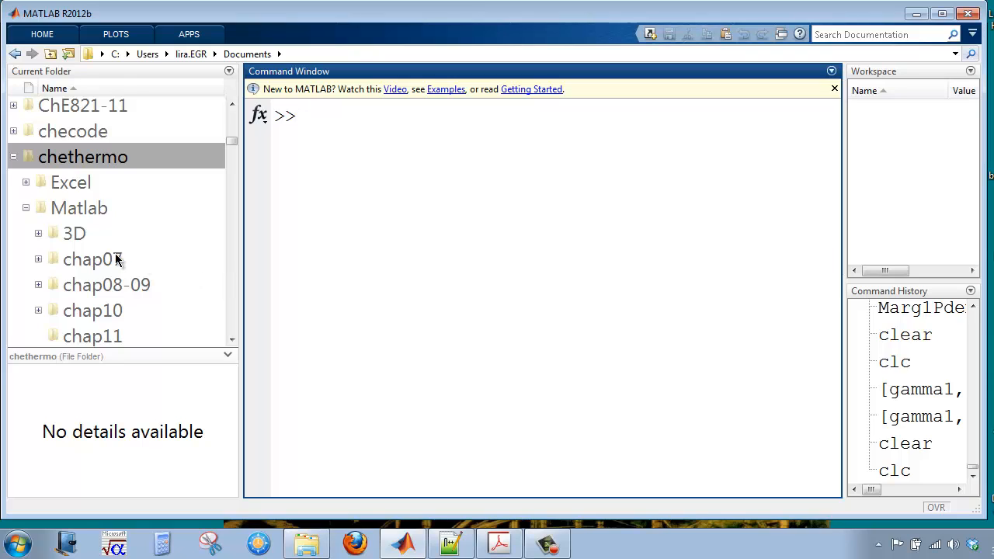
pyautogui.click(78, 208)
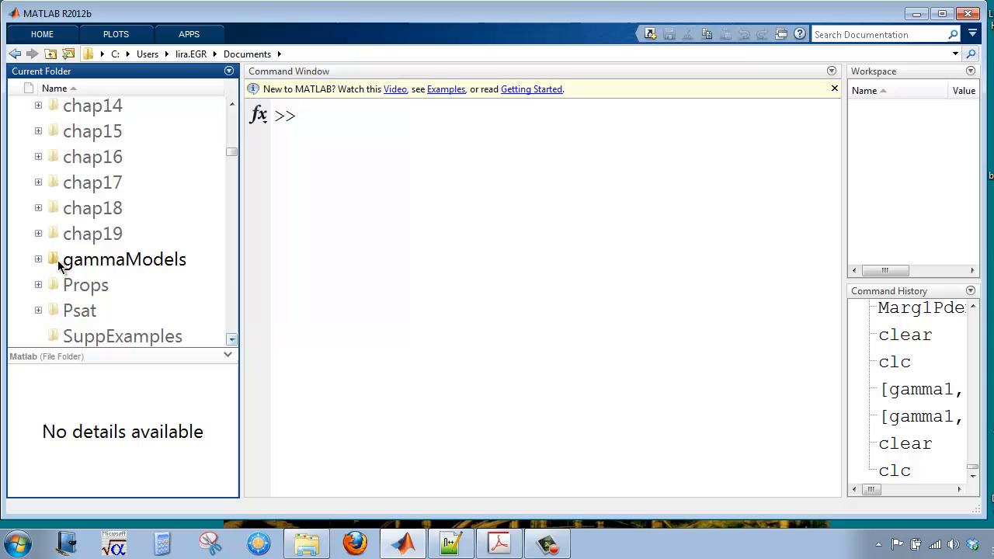
pyautogui.doubleClick(125, 257)
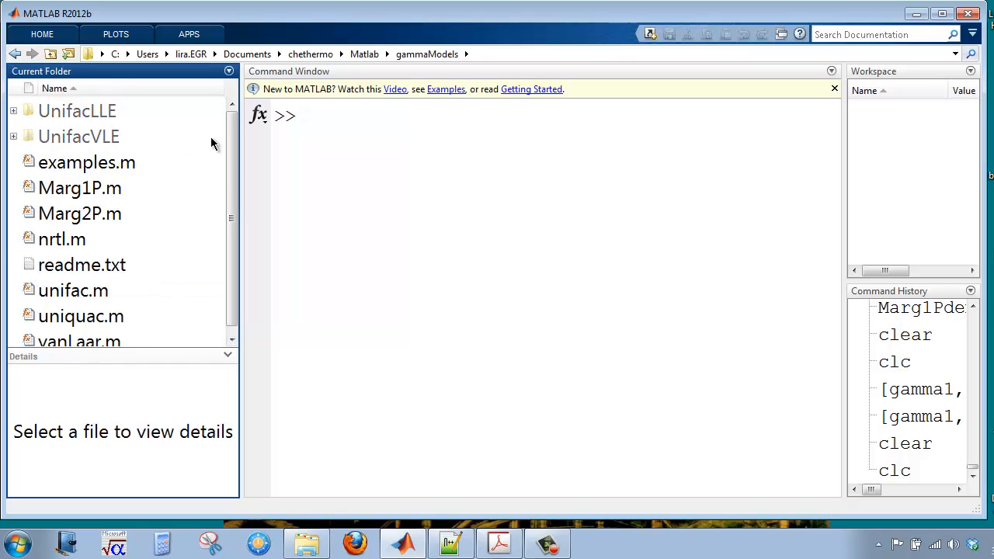
# - Show the descriptions of Marg1P.m and Marg2P.m in the details pane
pyautogui.scroll(-3)
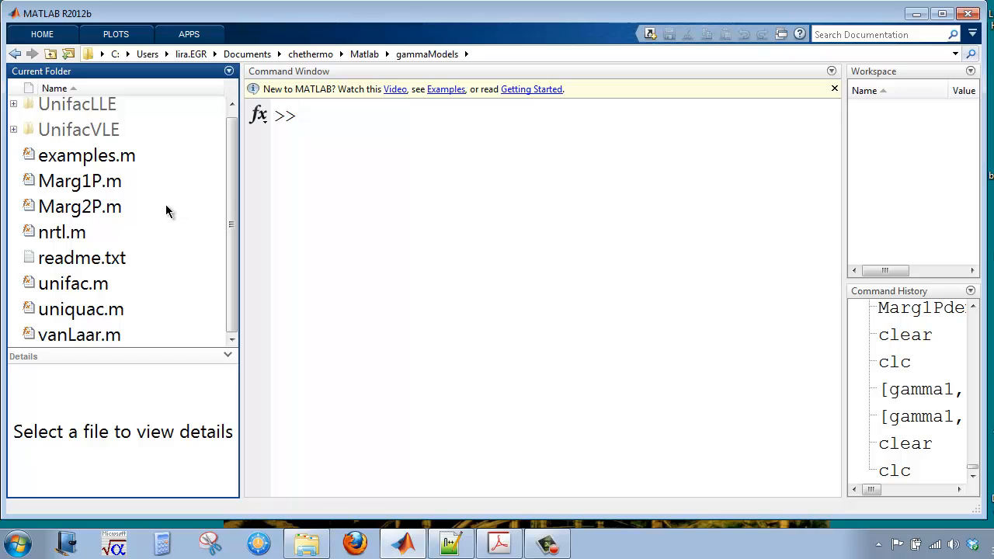
pyautogui.moveTo(31, 187)
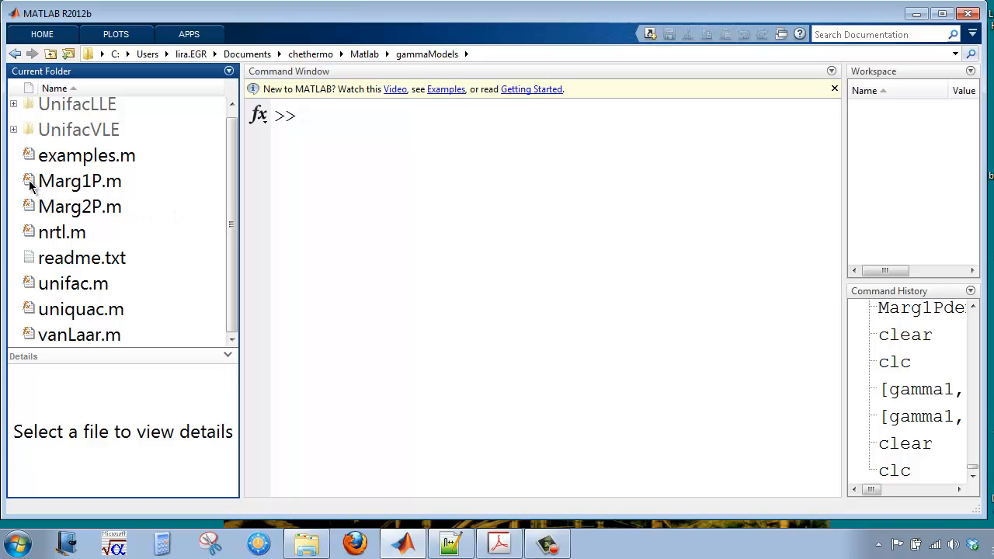
pyautogui.click(81, 180)
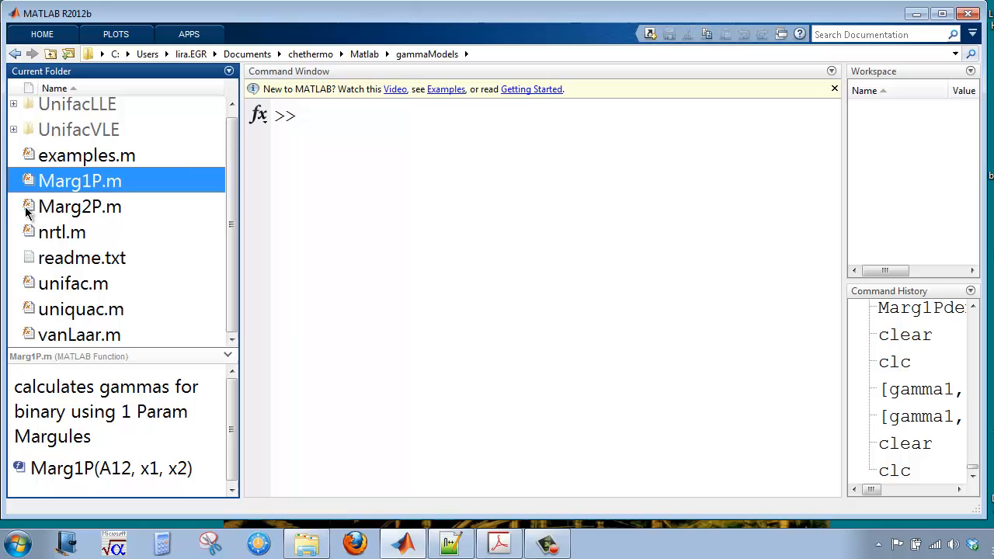
pyautogui.click(81, 206)
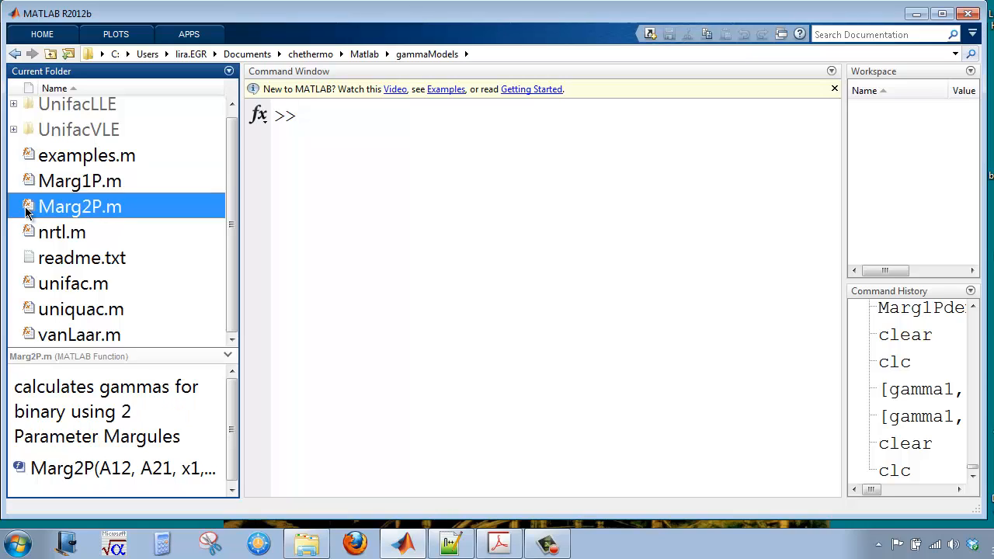
pyautogui.moveTo(97, 230)
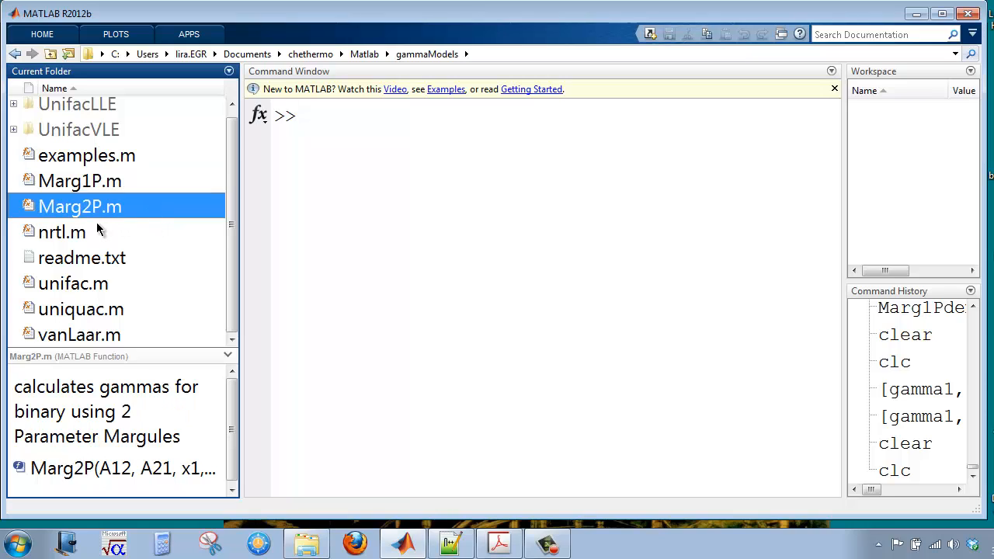
pyautogui.moveTo(78, 348)
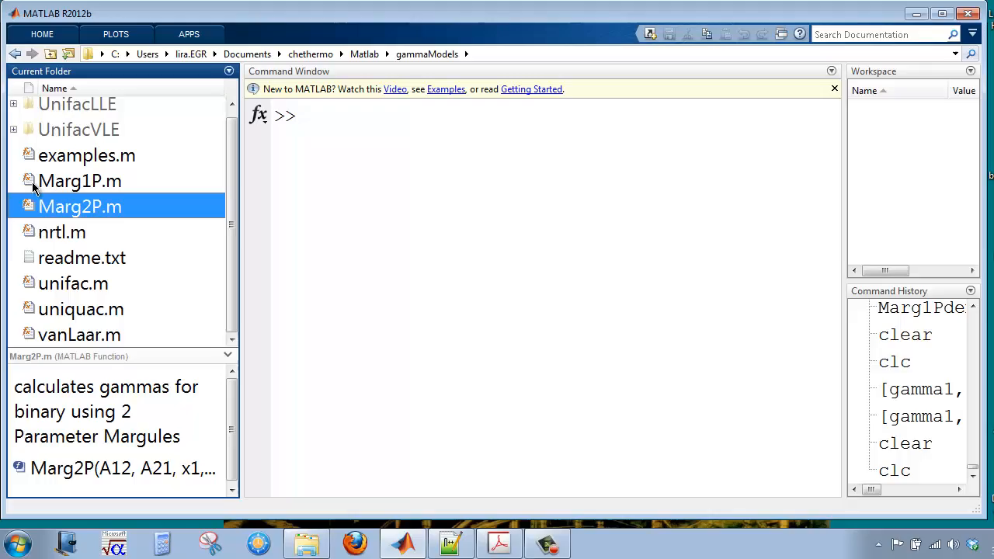
# - Open Marg1P.m in the Editor and highlight gamma1 in its first formula
pyautogui.doubleClick(80, 180)
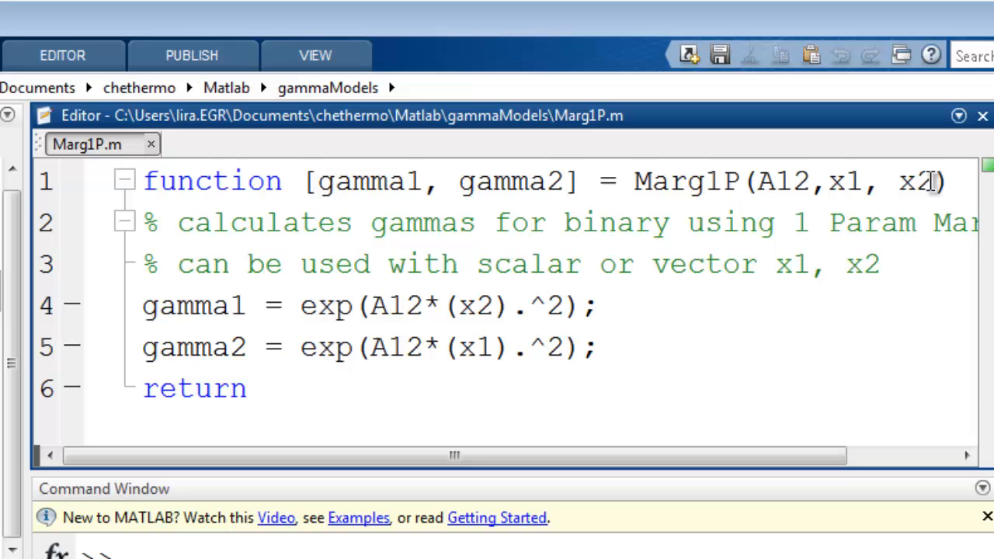
pyautogui.moveTo(339, 200)
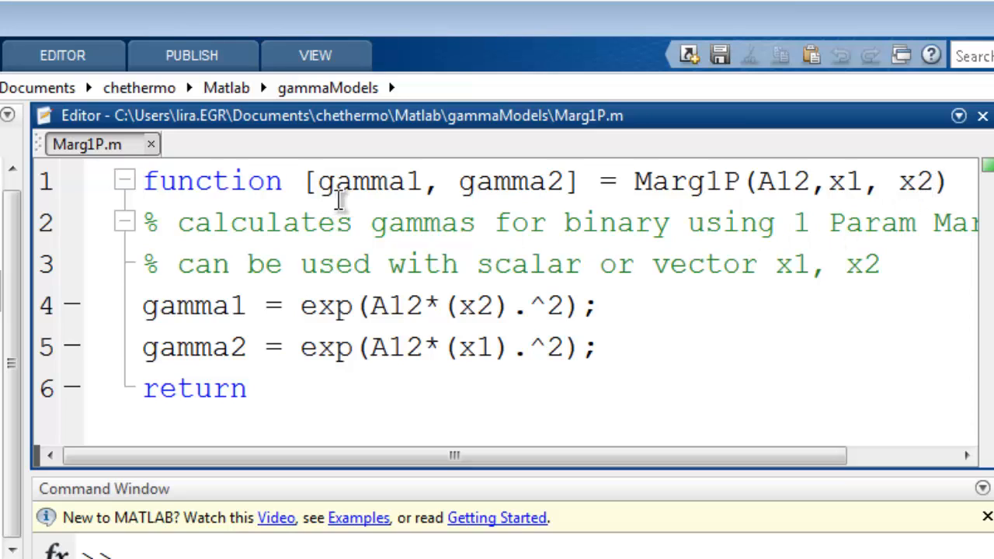
pyautogui.moveTo(526, 194)
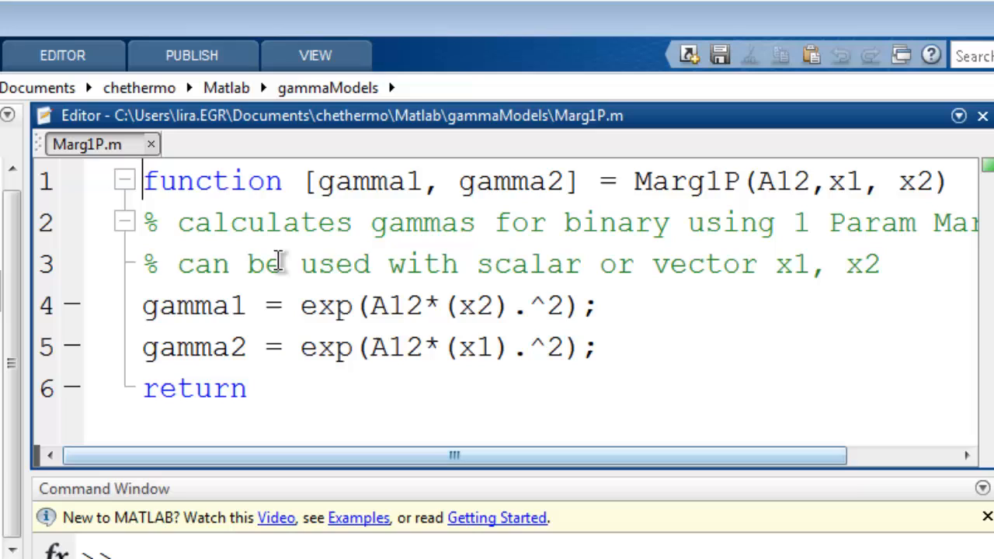
pyautogui.moveTo(811, 252)
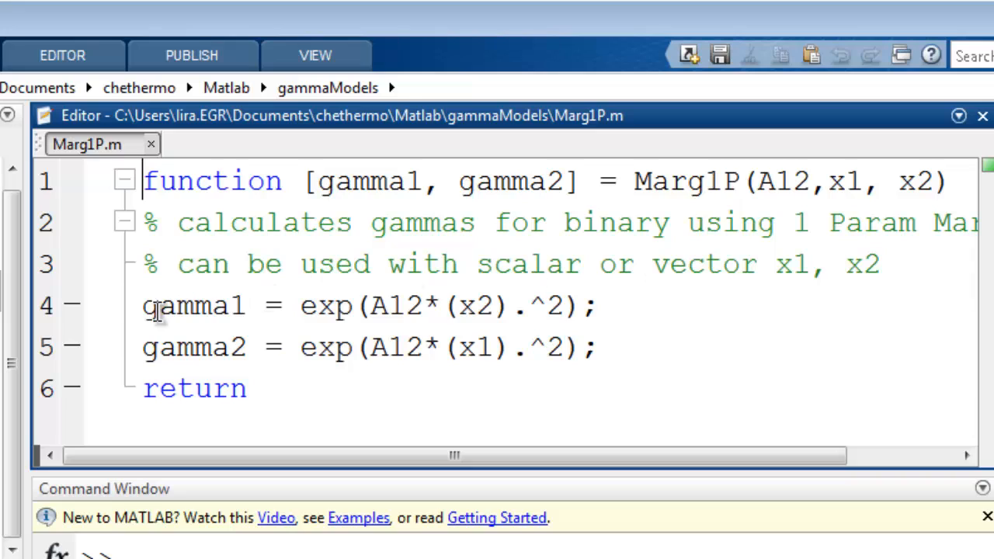
pyautogui.doubleClick(193, 305)
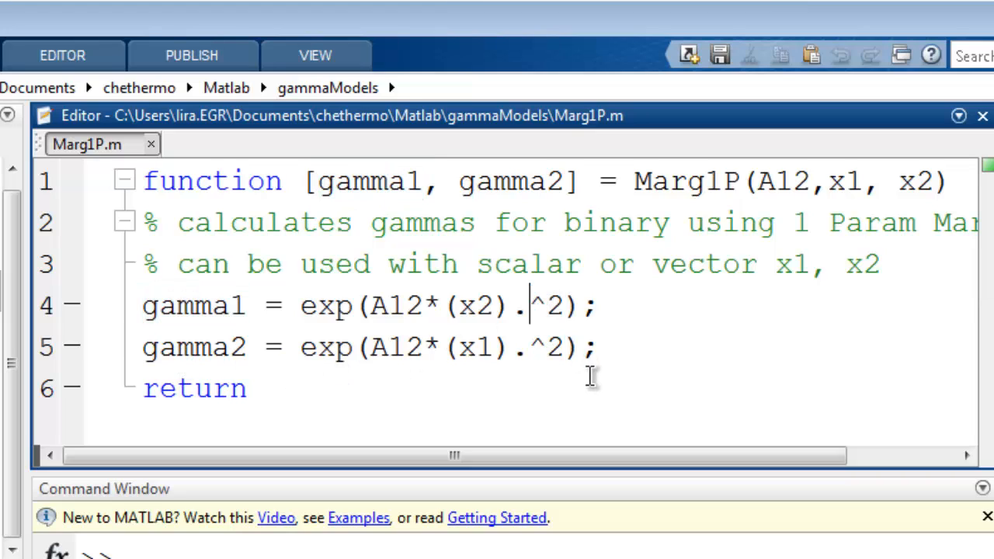
pyautogui.moveTo(590, 388)
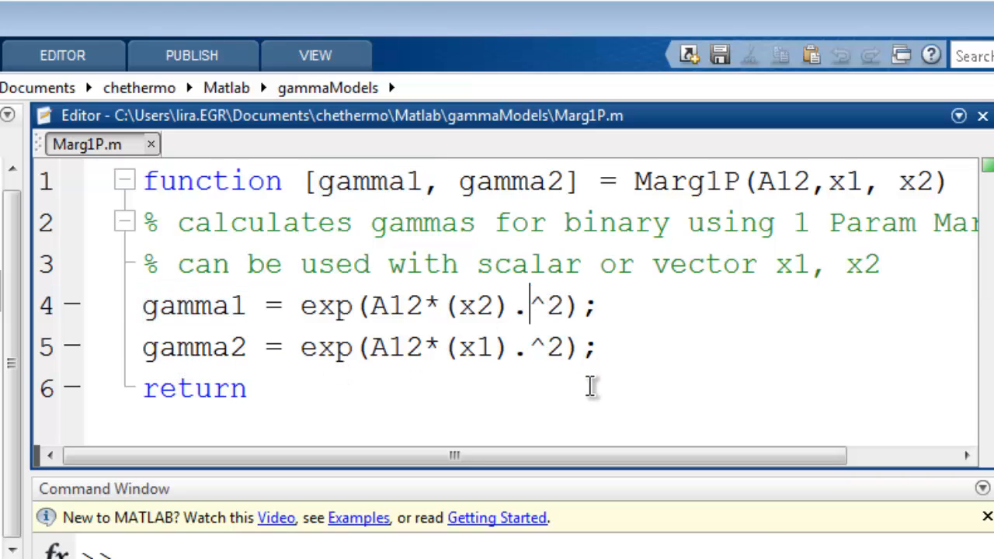
pyautogui.moveTo(547, 412)
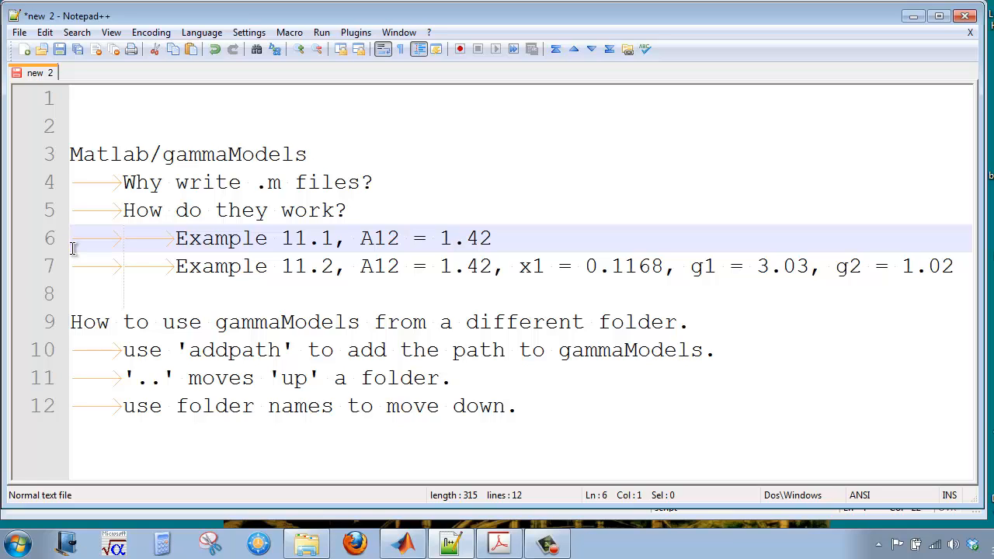
pyautogui.moveTo(81, 252)
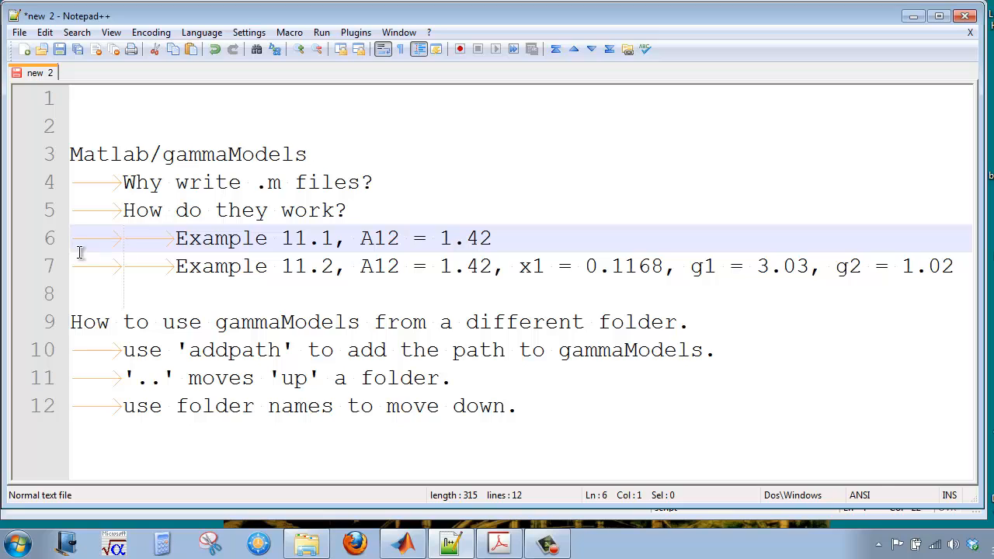
# - In Notepad++, put the caret after g1 on the Example 11.2 line
pyautogui.click(101, 268)
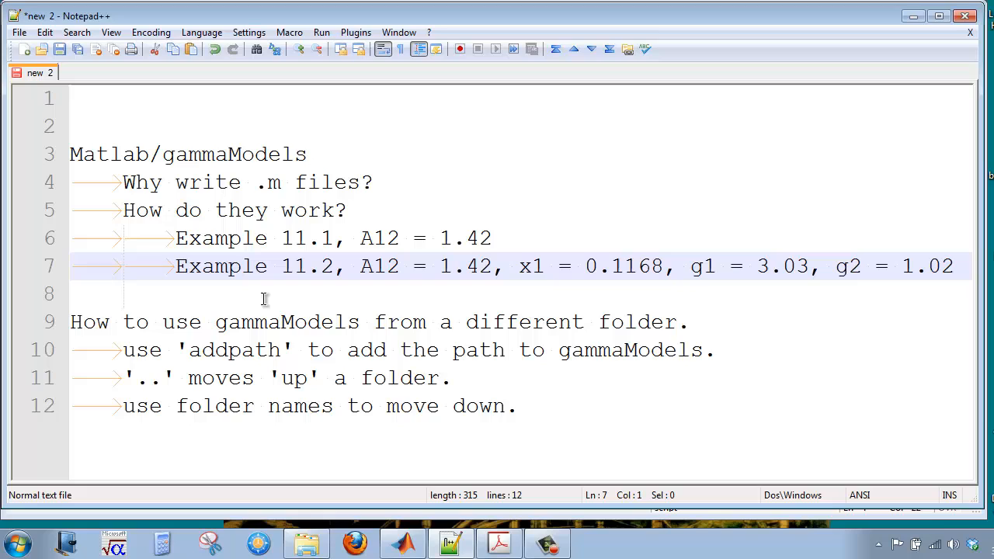
pyautogui.moveTo(640, 267)
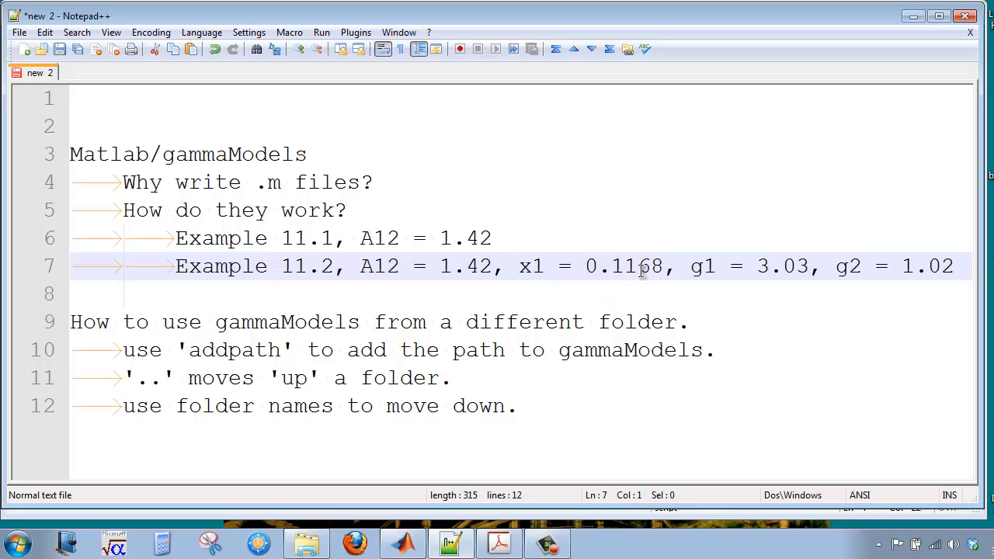
pyautogui.click(774, 267)
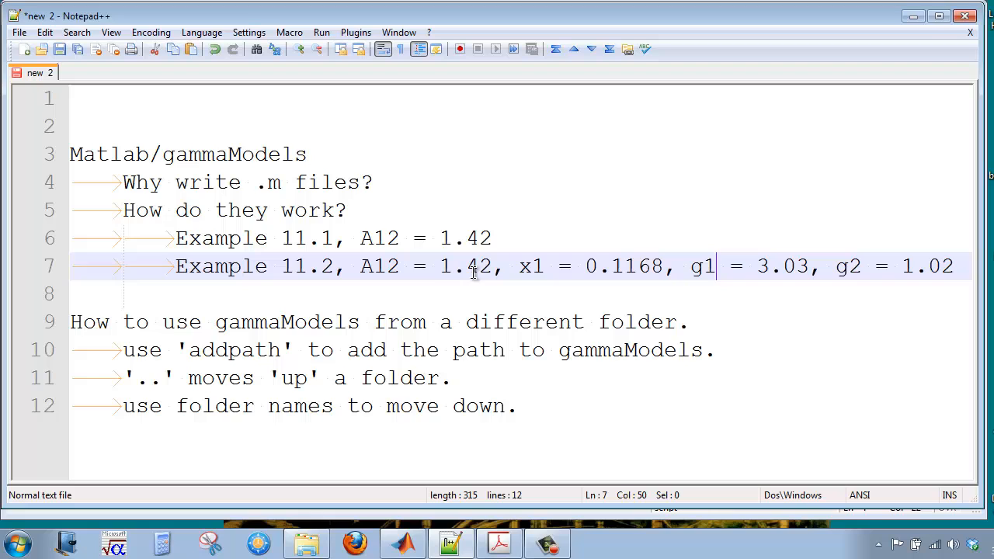
pyautogui.moveTo(154, 261)
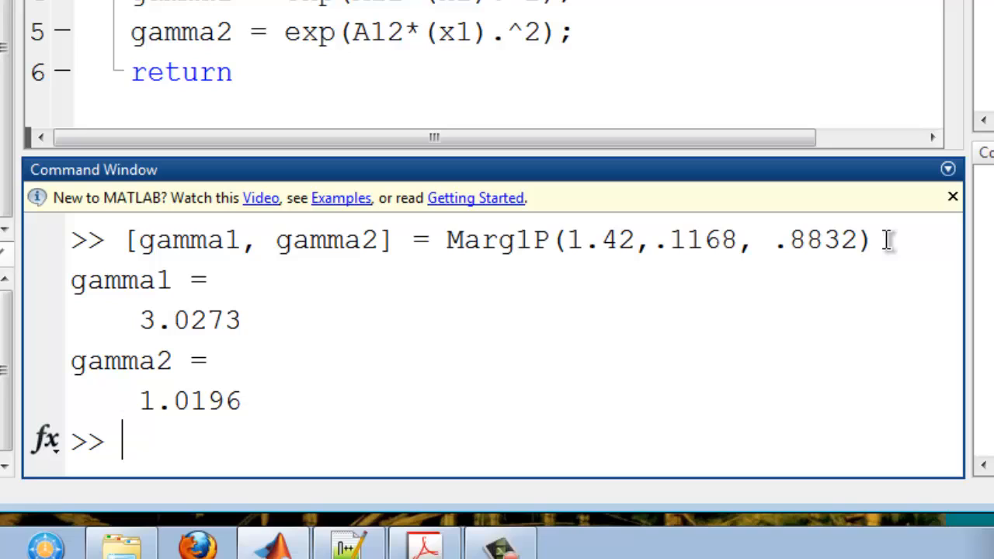
# - Define the composition vector x1 = 0:0.2:1 in the Command Window
pyautogui.write('x1 = 0:0.2:1')
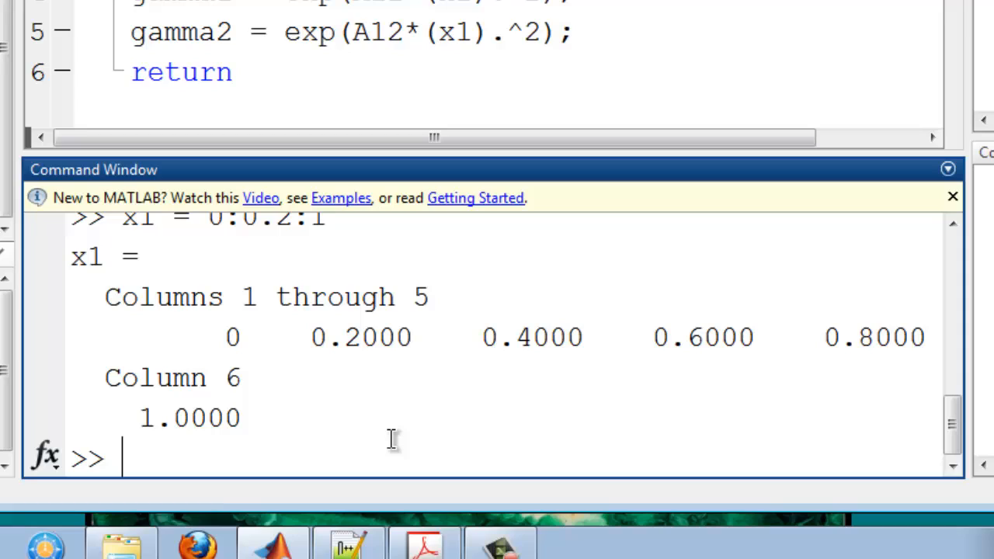
# - Define x2 = 1-x1 and call [gamma1, gamma2] = Marg1P(1.42, ...) for the compositions
pyautogui.write('x')
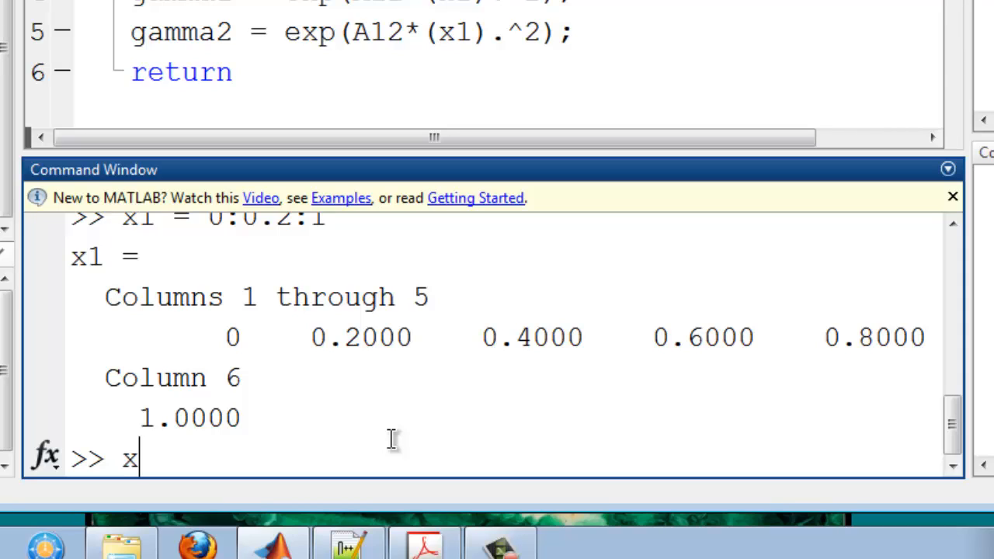
pyautogui.write('2 = 1')
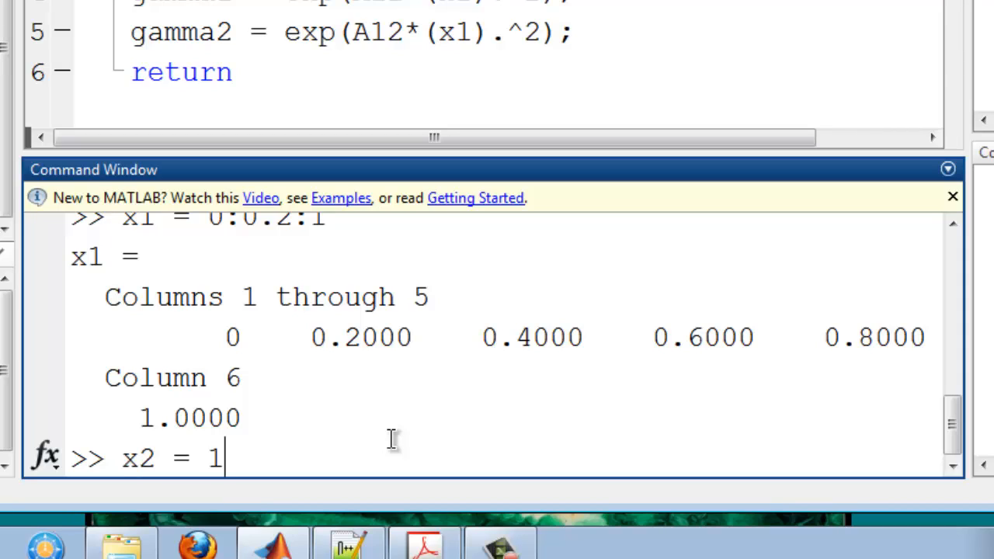
pyautogui.write('-x1')
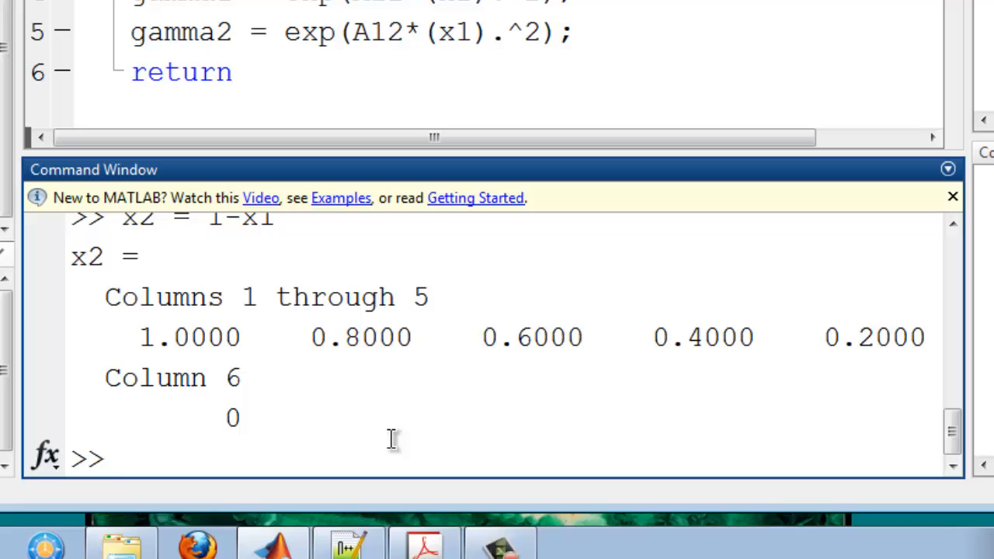
pyautogui.write('[gamma1, gamma2] = Marg1P(1.42,.1168, .8832)')
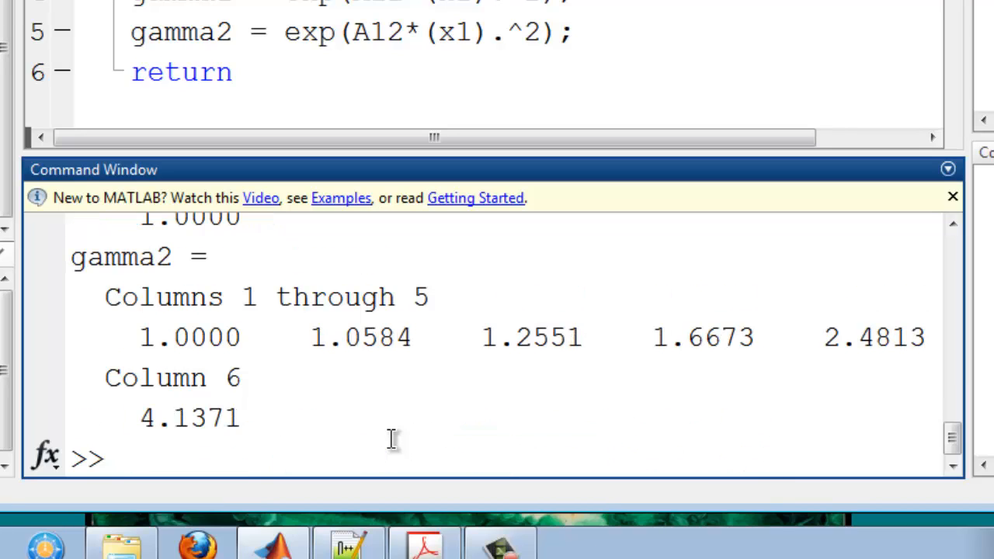
pyautogui.moveTo(336, 169)
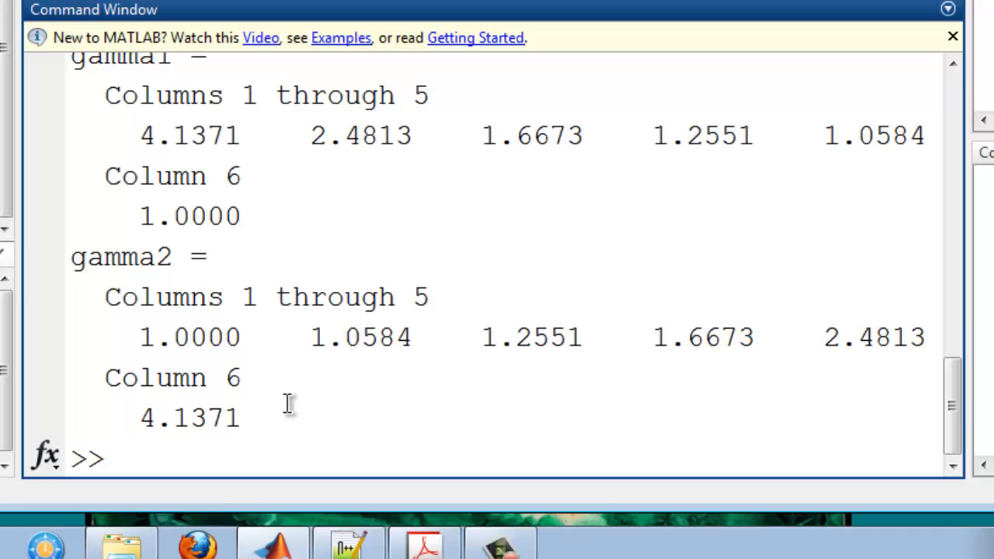
# - Display [x1' gamma1' gamma2'] as a three-column table of results
pyautogui.write('[x1')
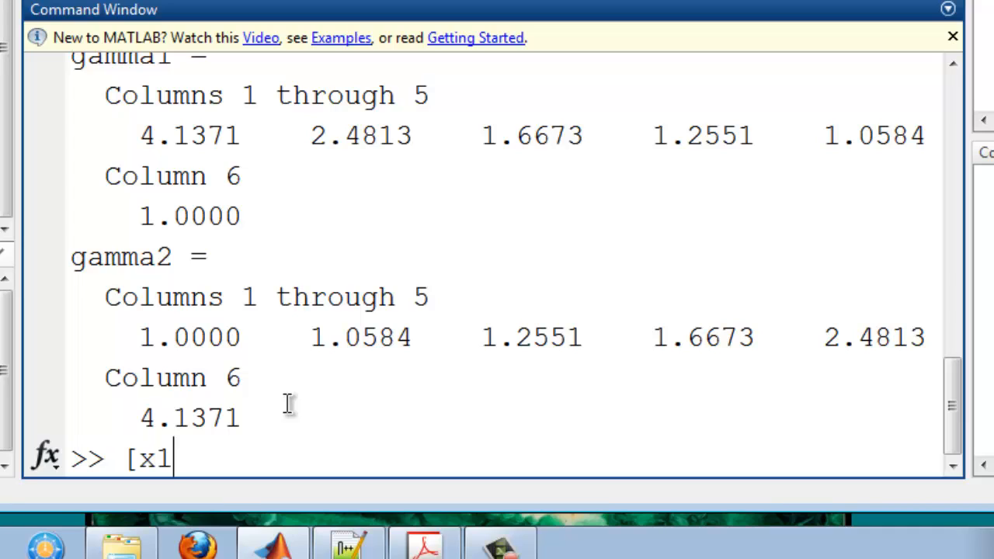
pyautogui.write("' g")
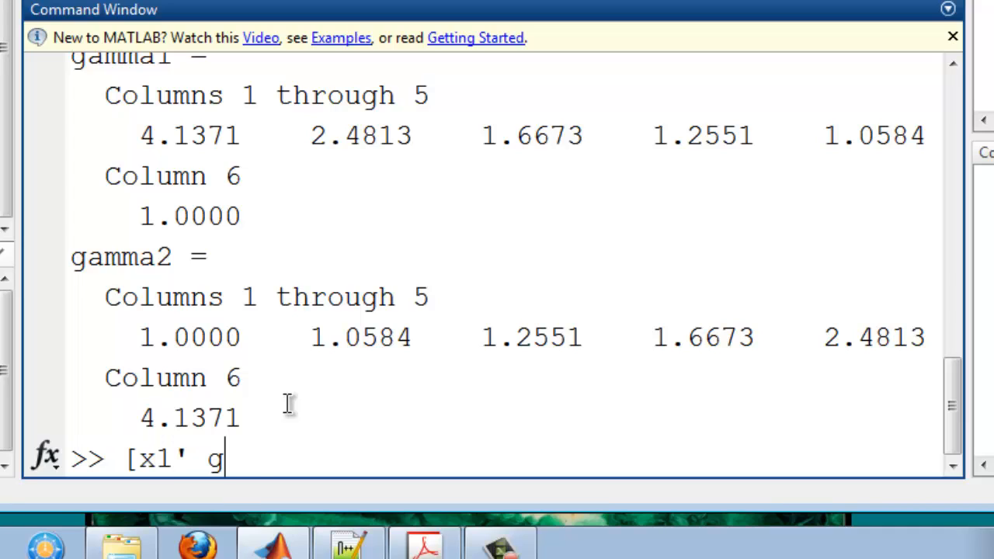
pyautogui.write("amma1'")
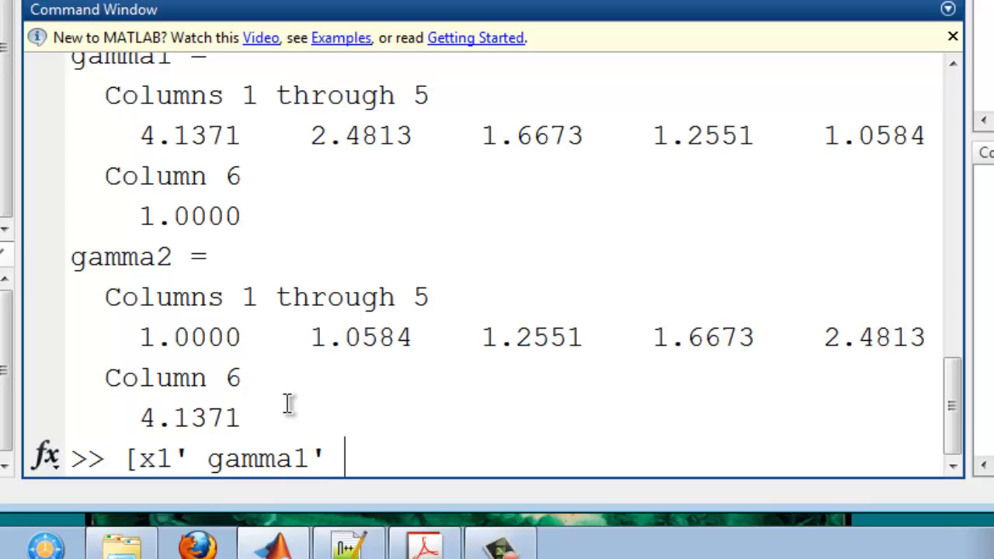
pyautogui.write('gamma2')
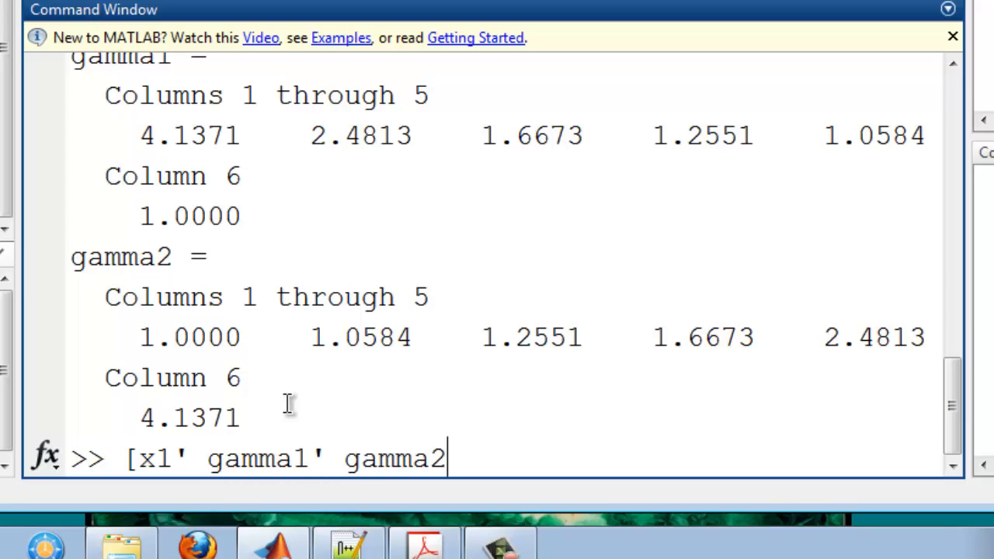
pyautogui.write("']")
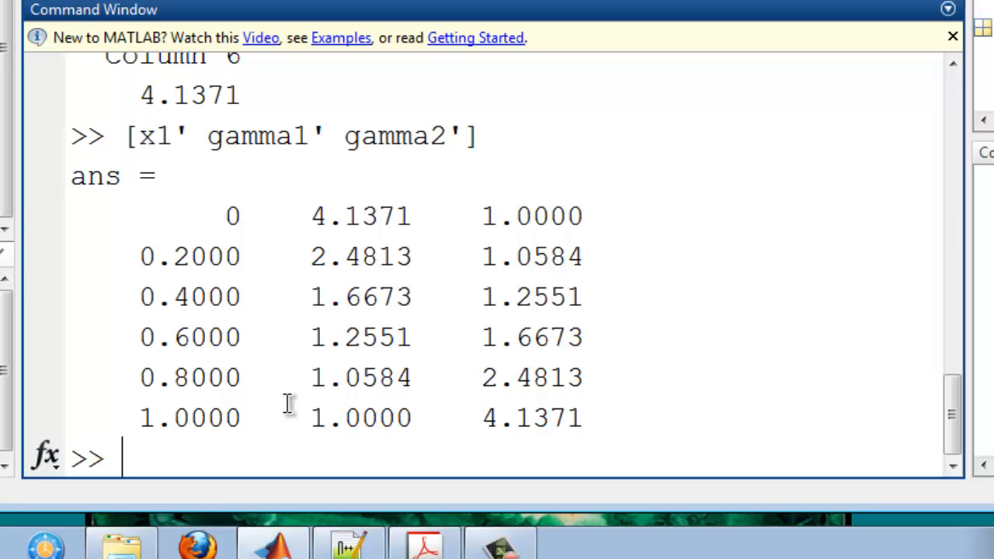
pyautogui.moveTo(96, 163)
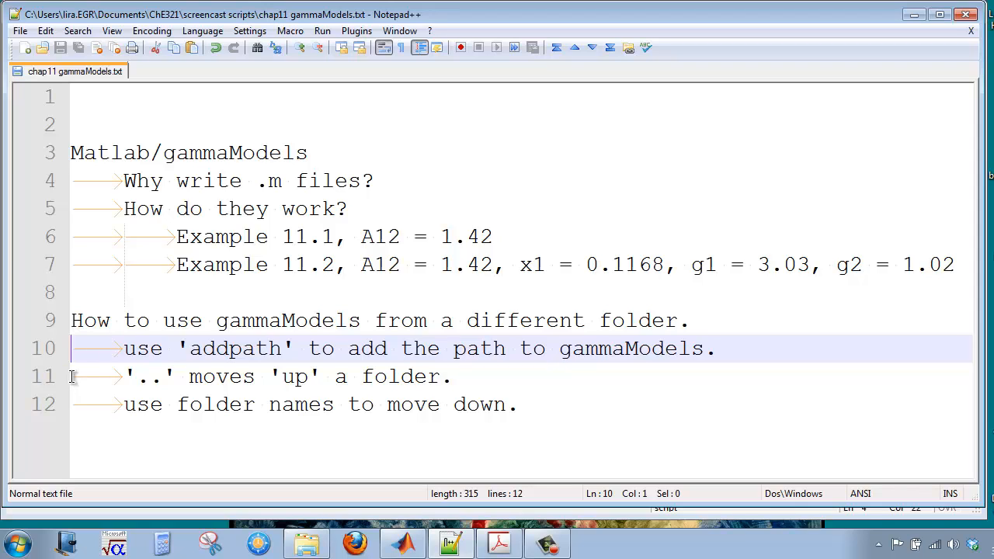
pyautogui.click(75, 377)
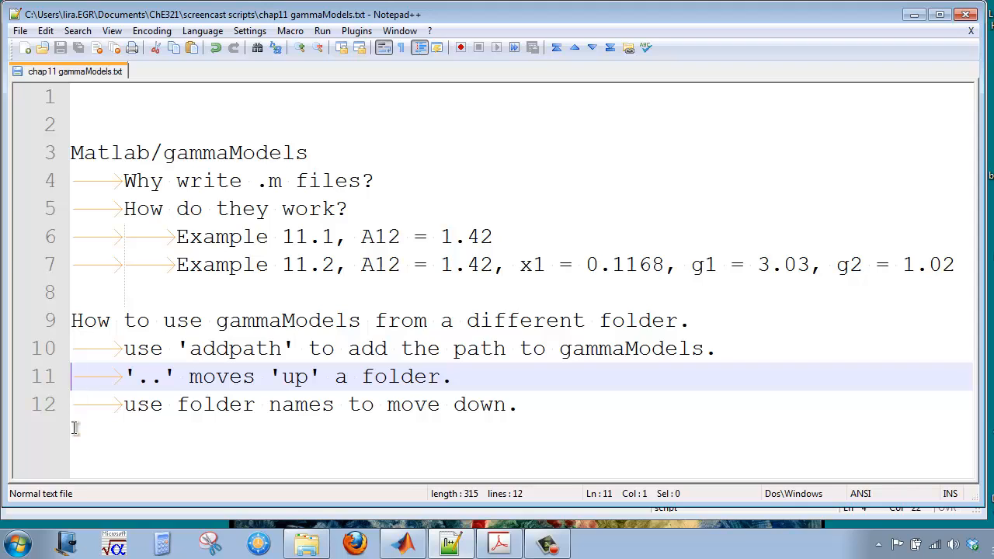
pyautogui.moveTo(78, 419)
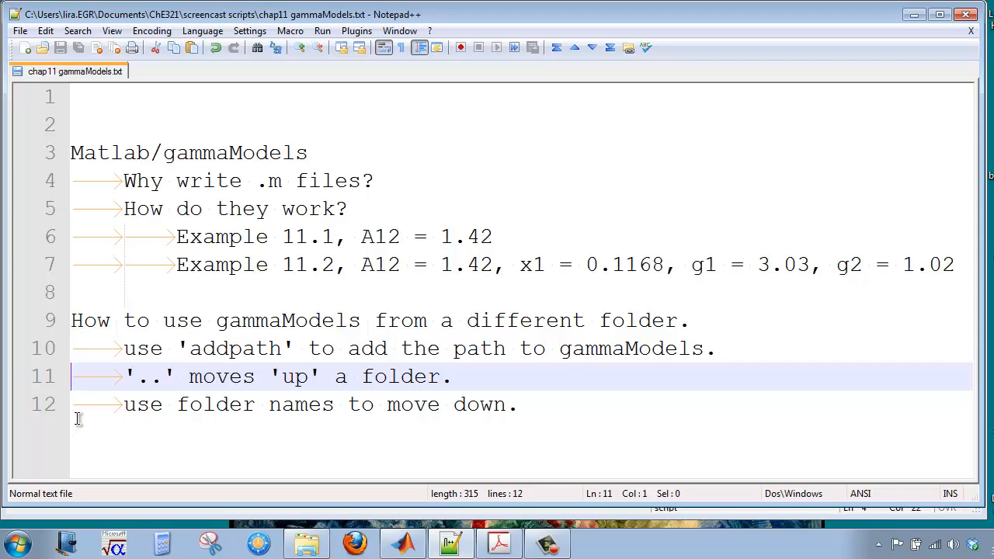
pyautogui.click(77, 404)
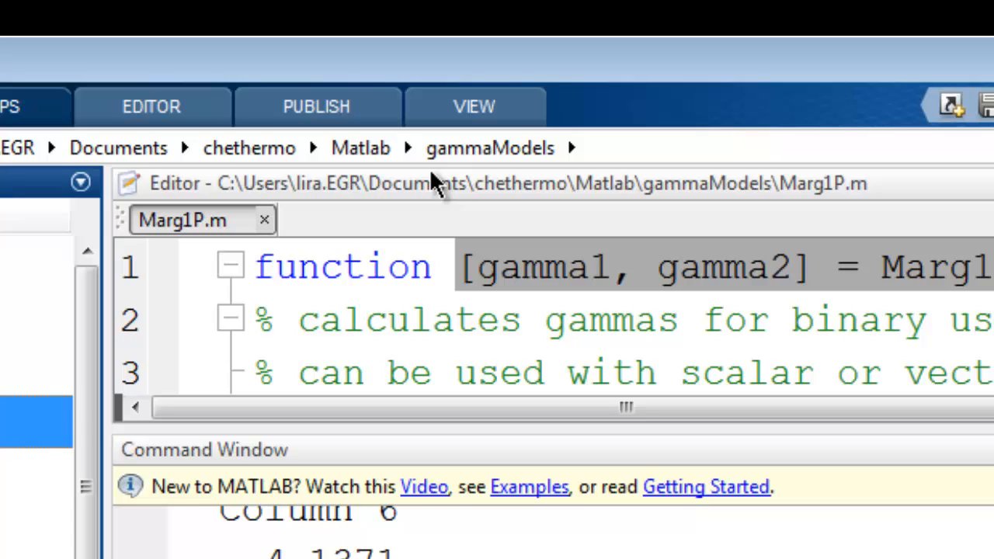
pyautogui.moveTo(489, 148)
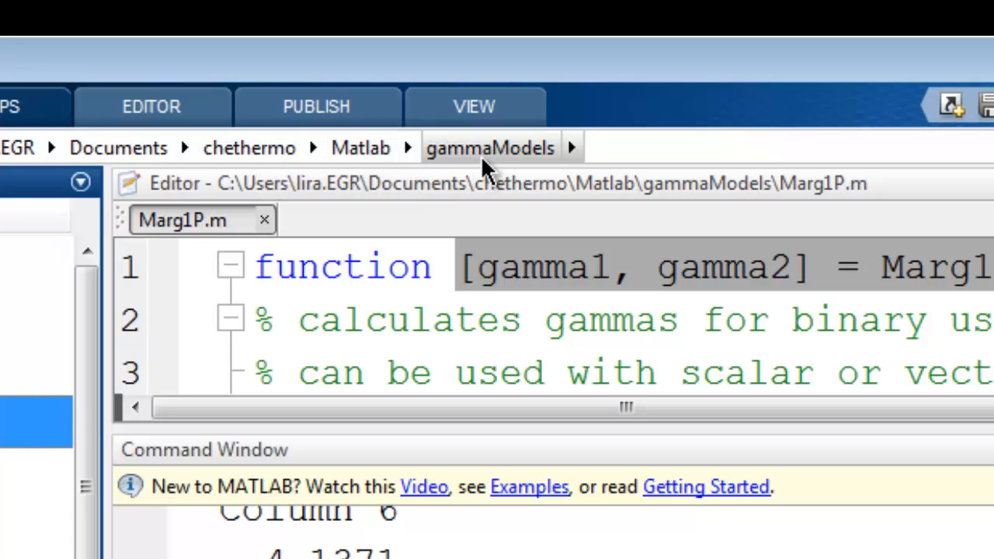
pyautogui.moveTo(118, 148)
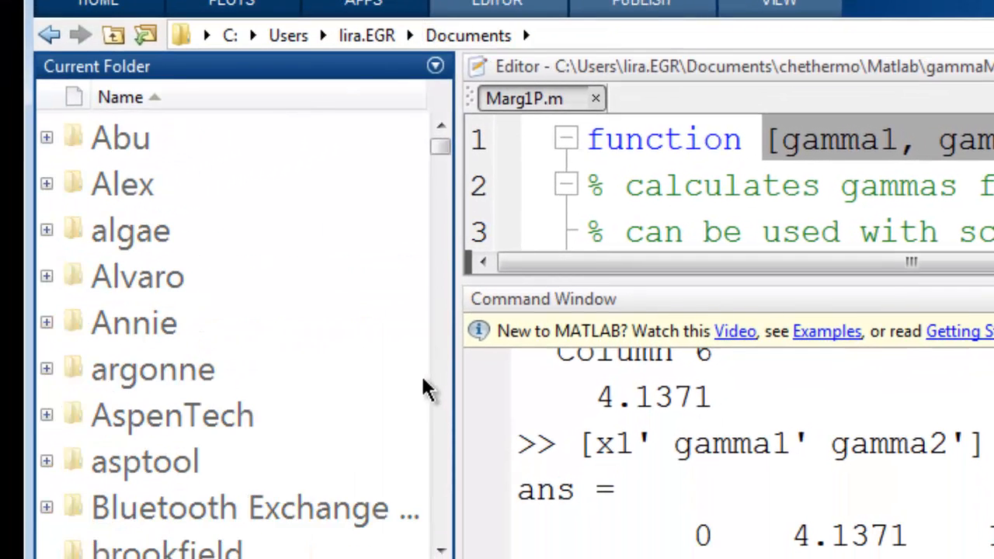
# - Make Documents/chethermo/Matlab/checode the current folder
pyautogui.scroll(-3)
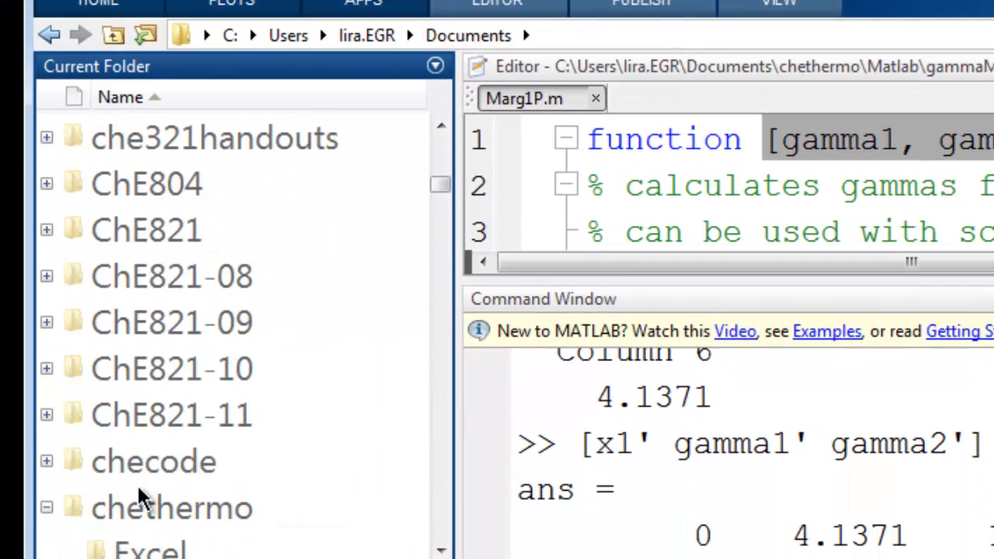
pyautogui.click(154, 461)
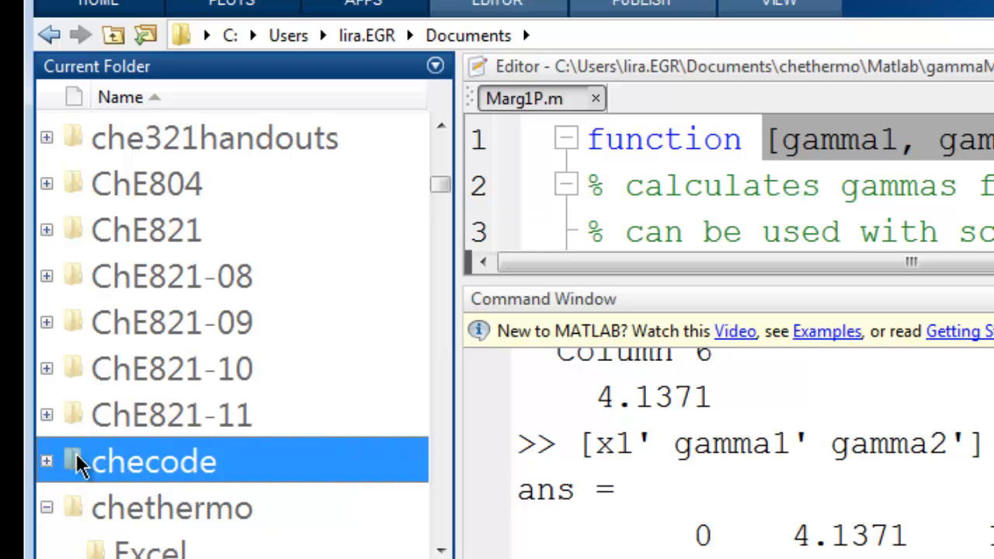
pyautogui.doubleClick(153, 462)
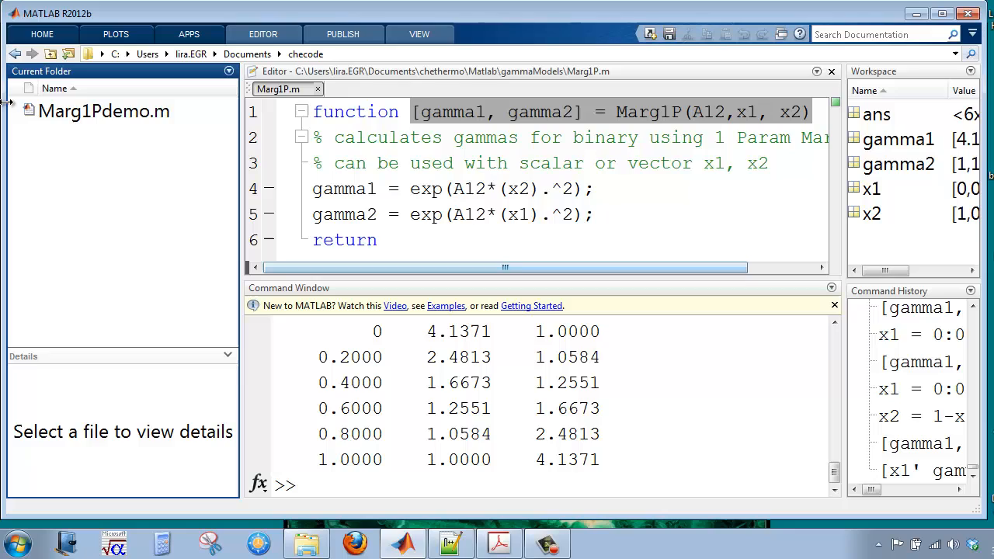
# - Open Marg1Pdemo.m in the Editor
pyautogui.doubleClick(102, 112)
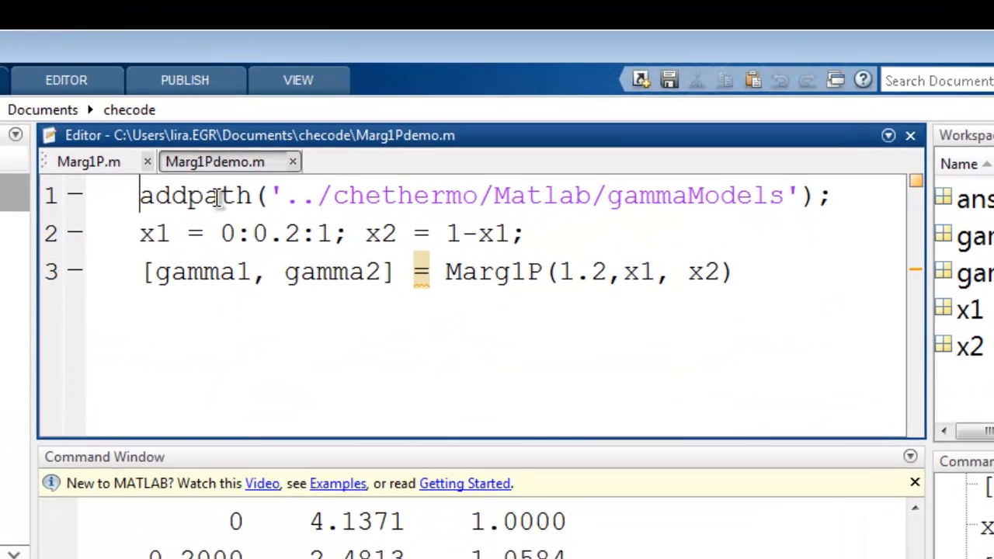
pyautogui.moveTo(131, 329)
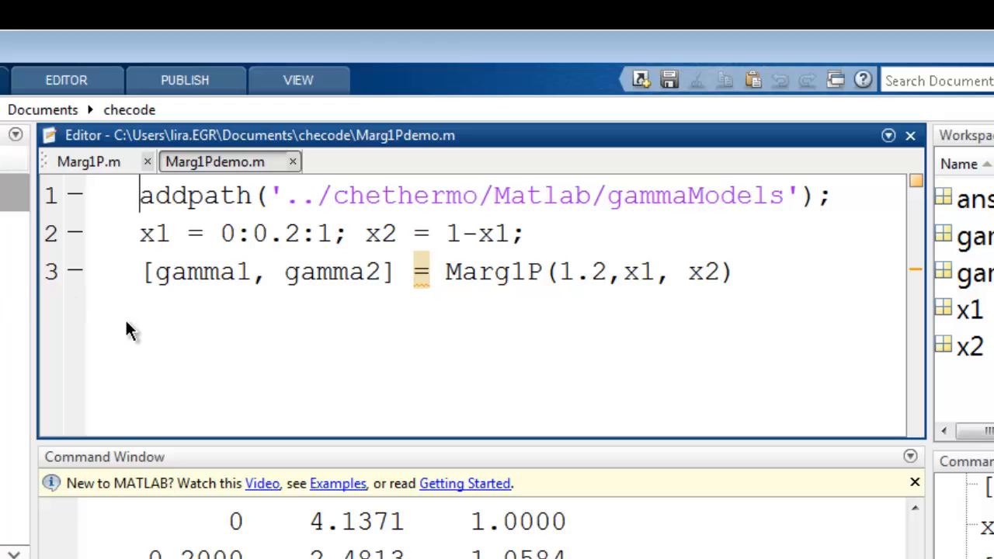
pyautogui.moveTo(77, 339)
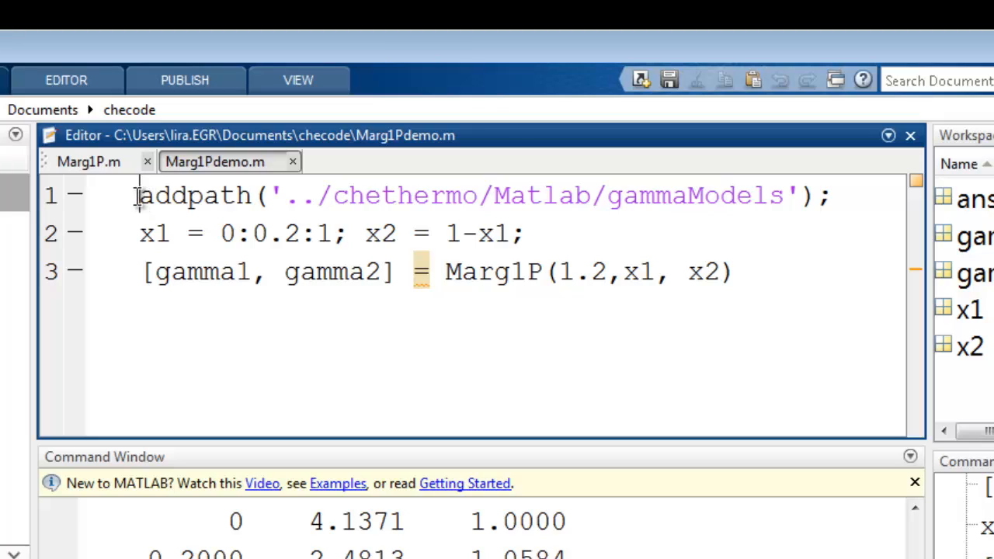
pyautogui.moveTo(143, 214)
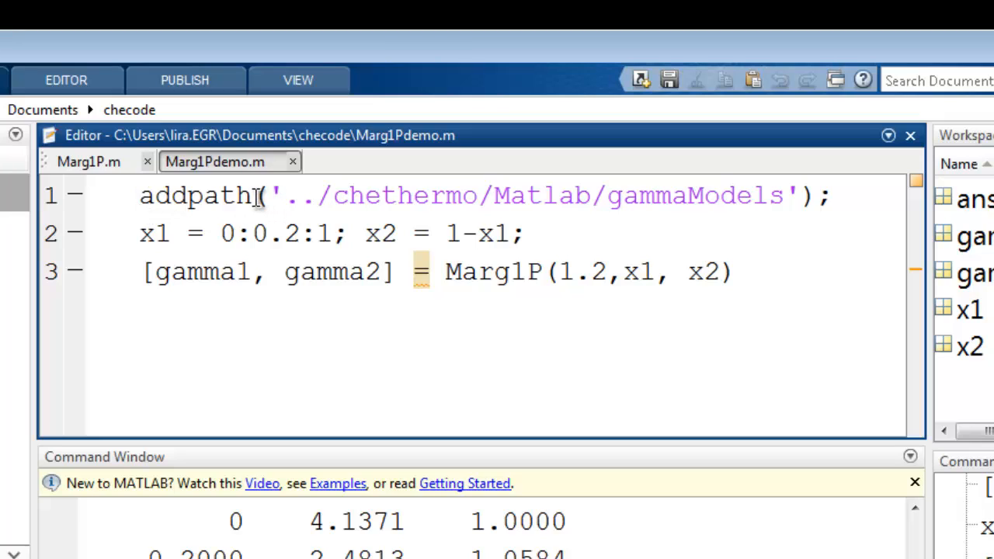
pyautogui.moveTo(252, 192)
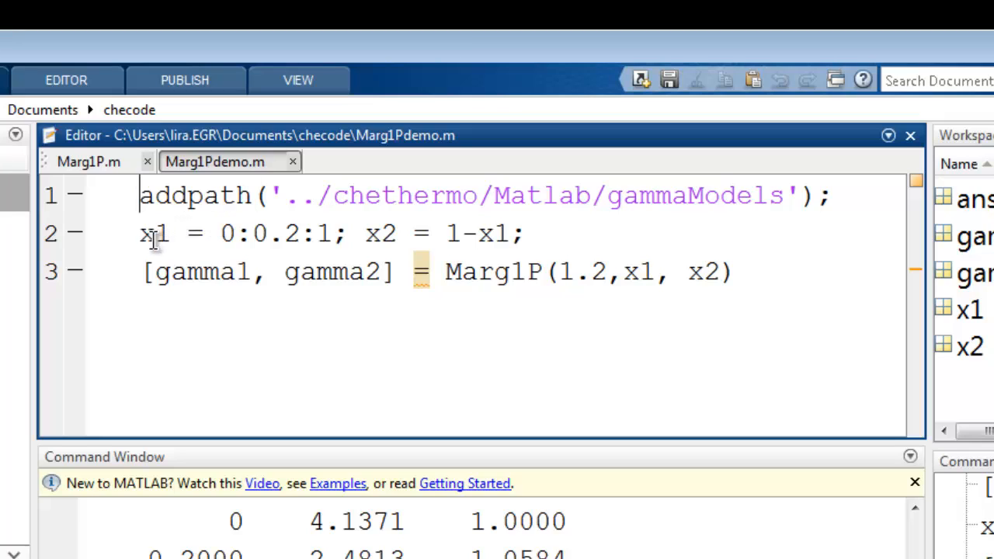
pyautogui.moveTo(583, 272)
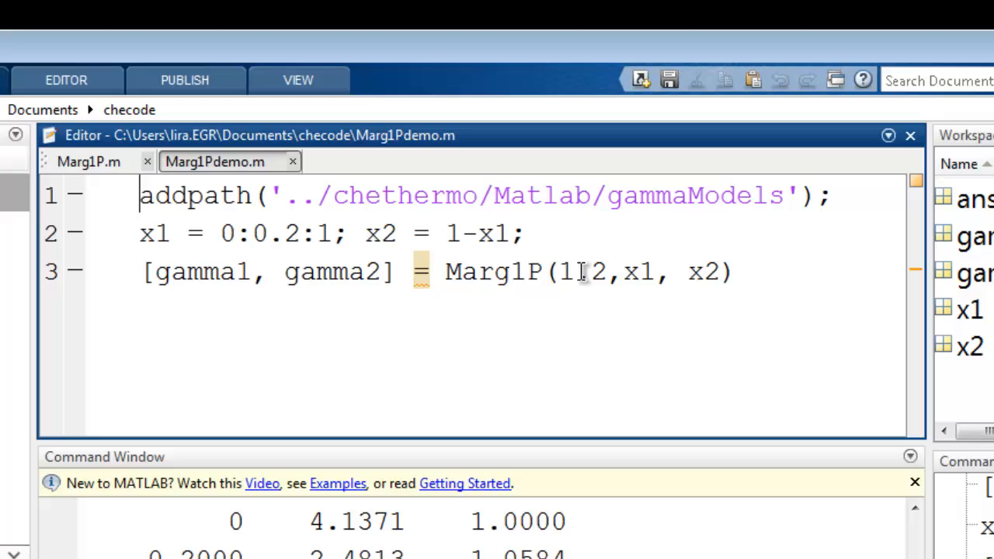
# - Change A12 to 1.42 and add the line [x1' gamma1' gamma2'] to the script
pyautogui.write('.')
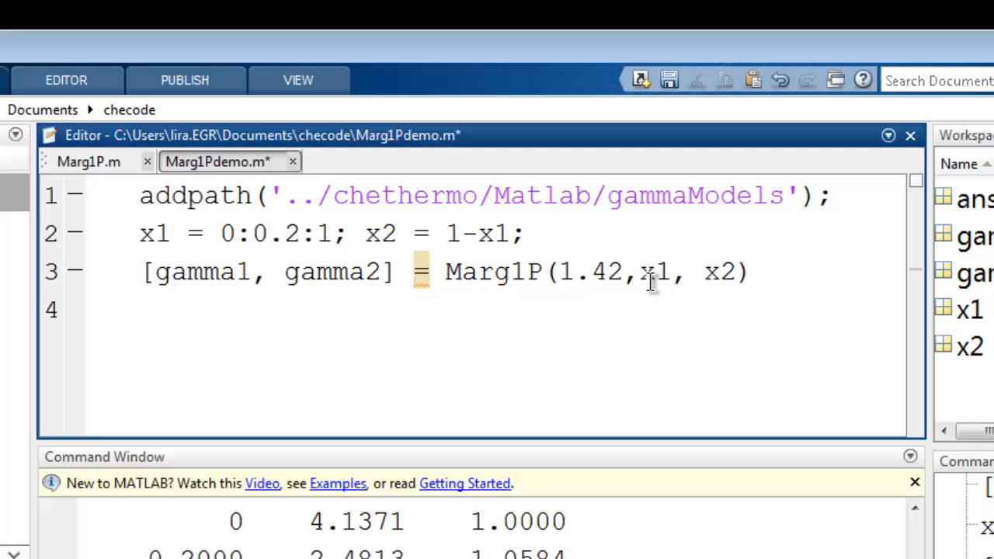
pyautogui.write('[')
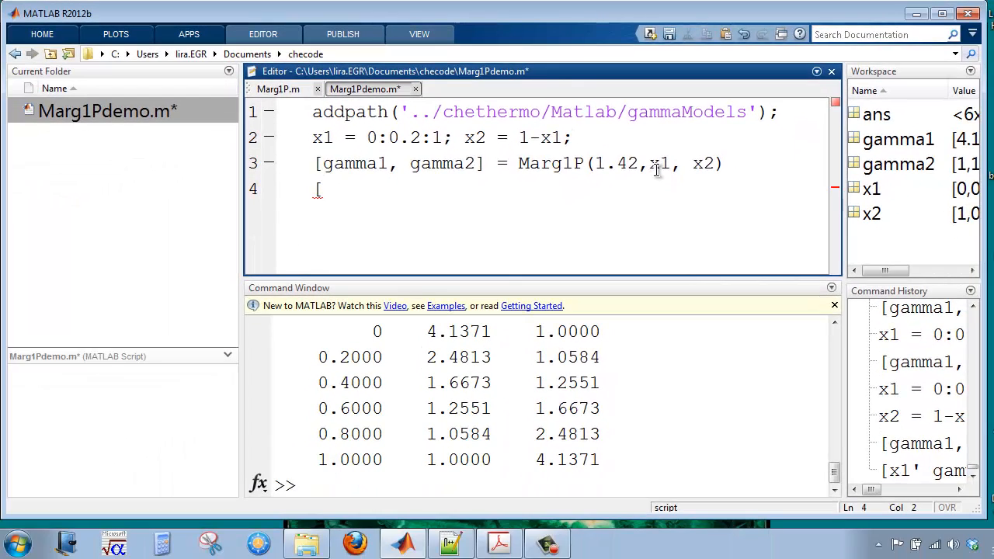
pyautogui.write("x1' gamma1' gamma2']")
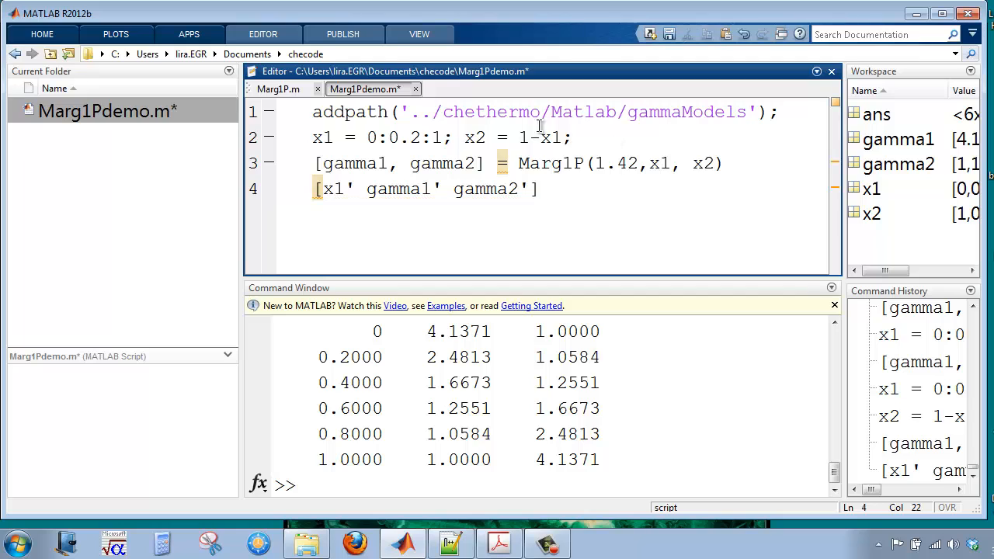